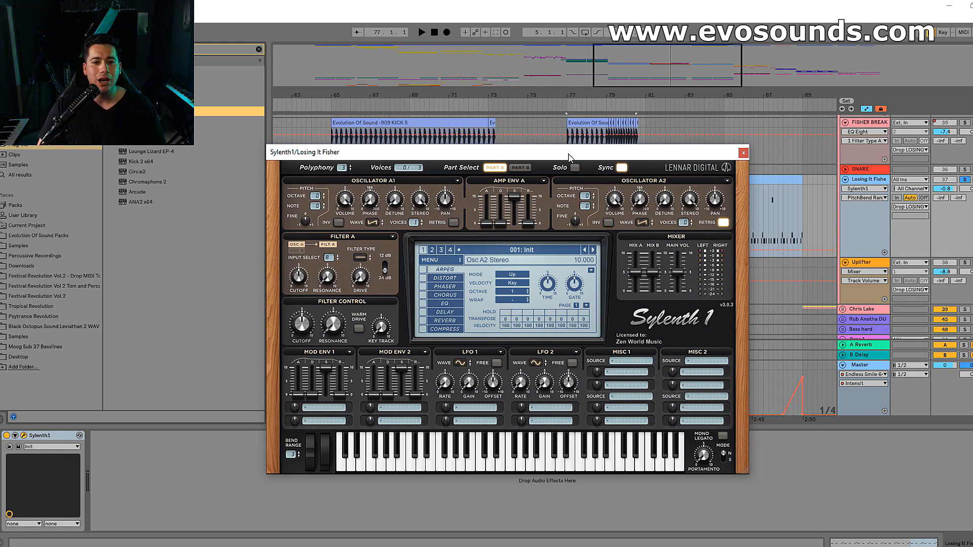
- Adjust the Oscillator A1/A2 saw voices, detune and retrigger away from the initial patch
click(432, 199)
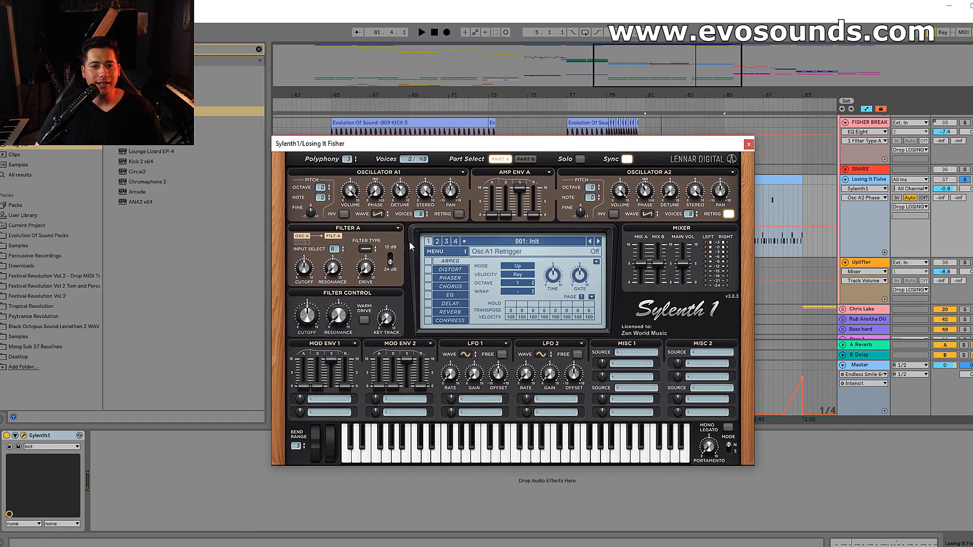
- Raise Part B's noise oscillator volume, then set Filter A to Bandpass
click(526, 159)
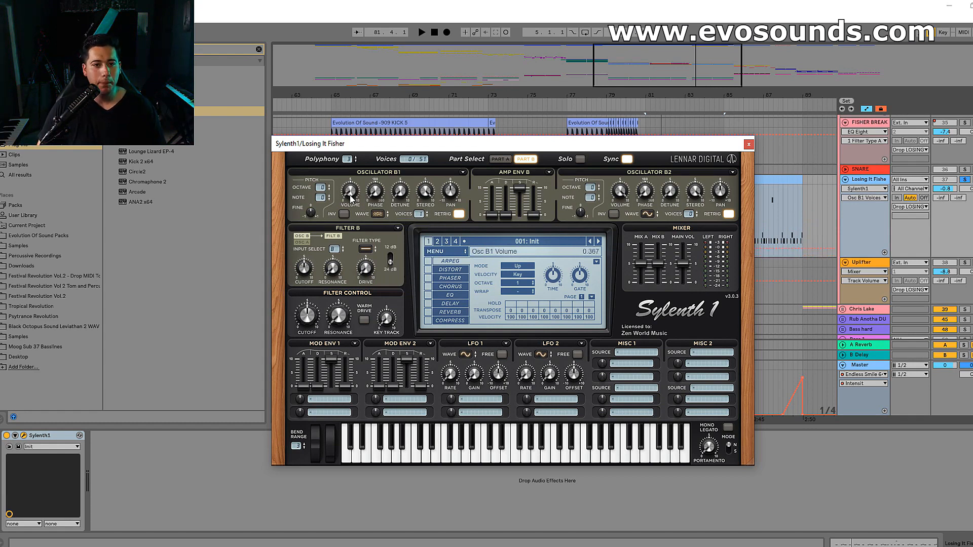
click(421, 32)
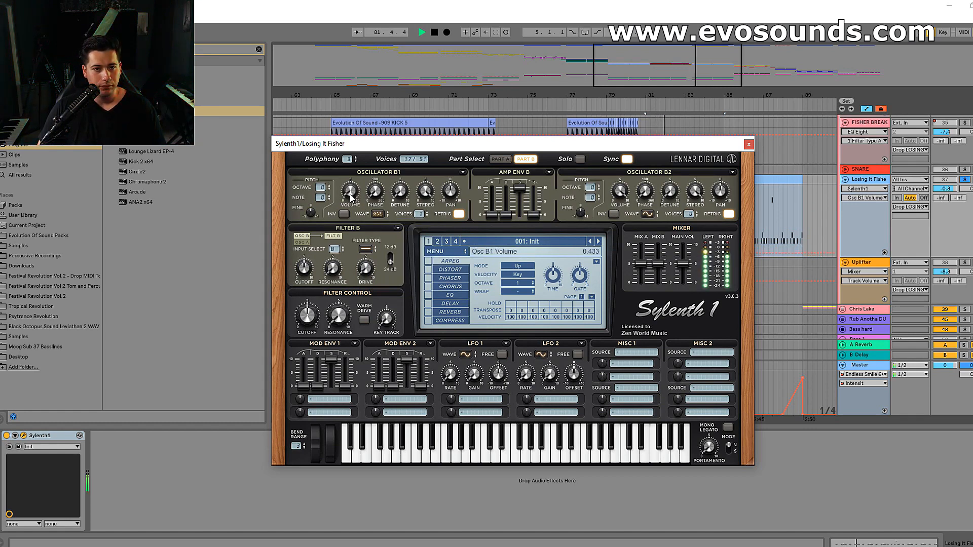
click(499, 158)
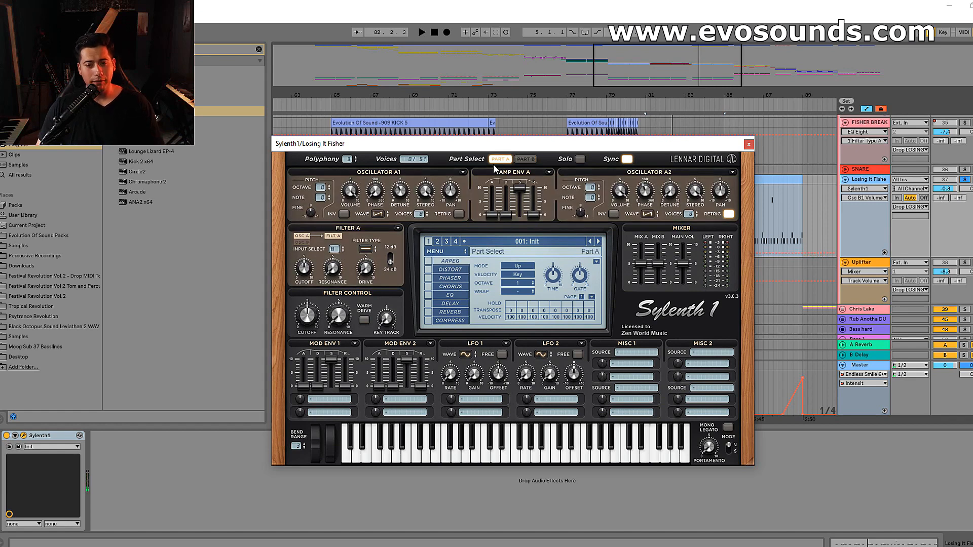
click(372, 241)
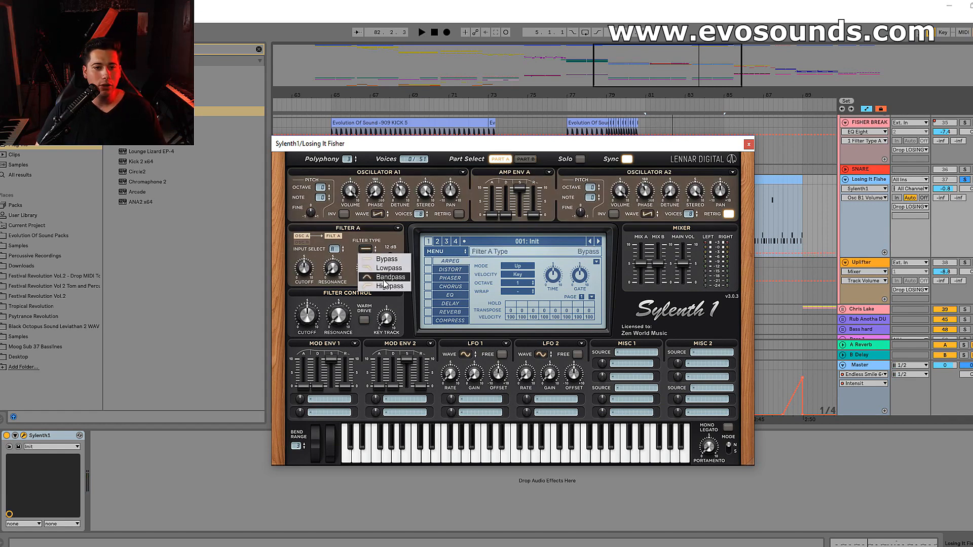
click(386, 276)
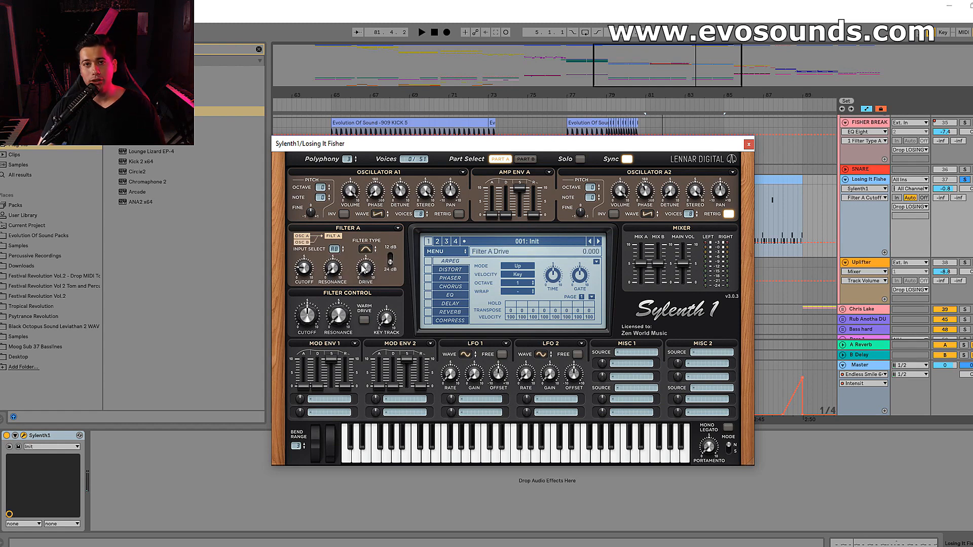
- Switch to Part B and back to Part A while setting Mod Envelope 1 on Cutoff A
click(525, 159)
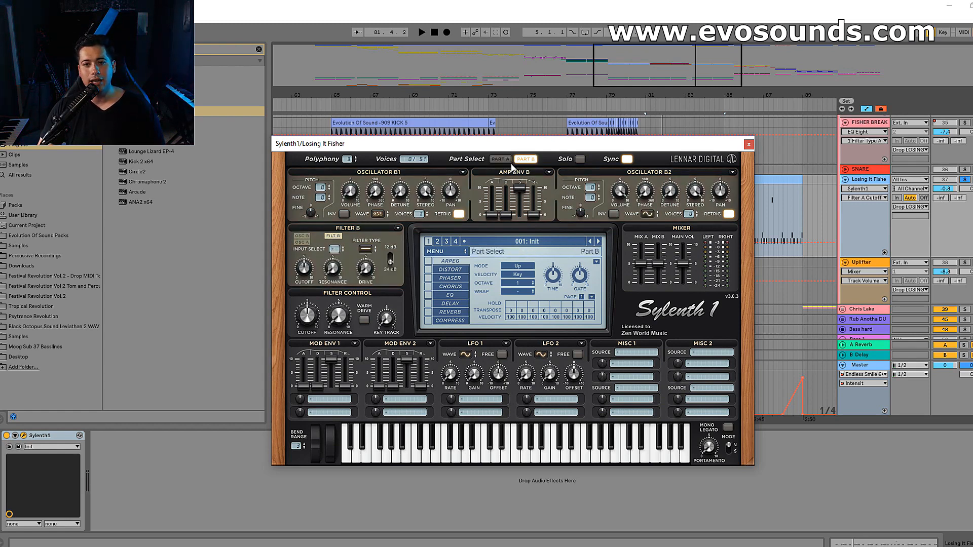
click(499, 159)
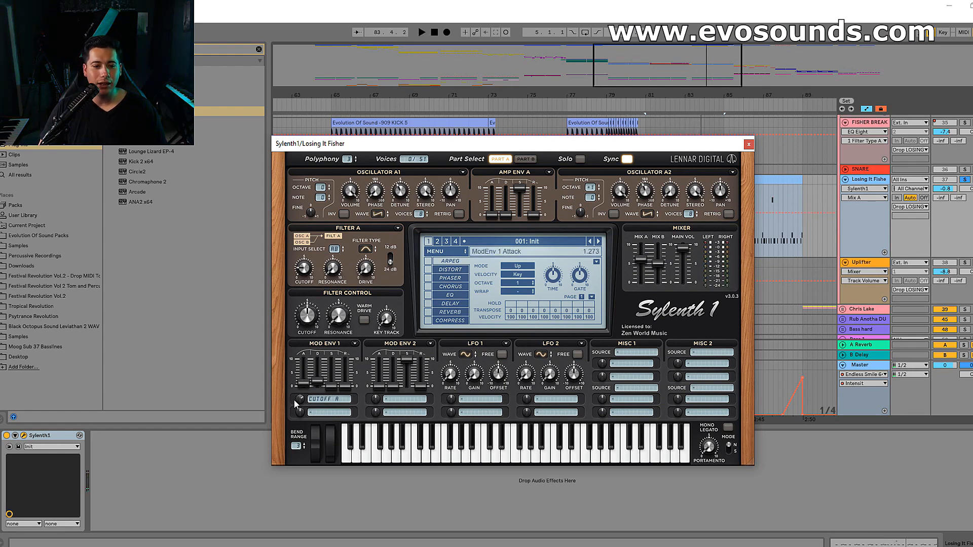
- Set the Amp Env A and B releases and adjust the Mix A level
click(421, 31)
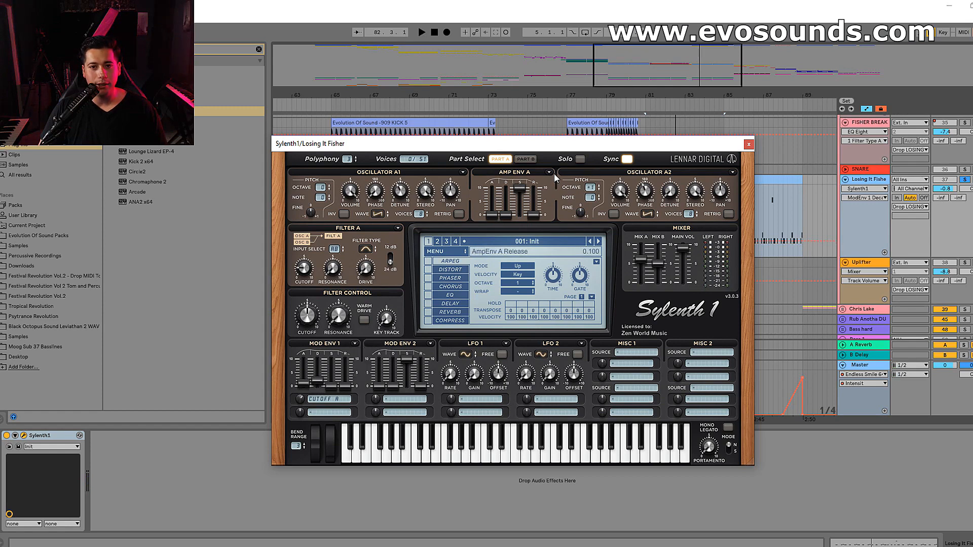
click(525, 159)
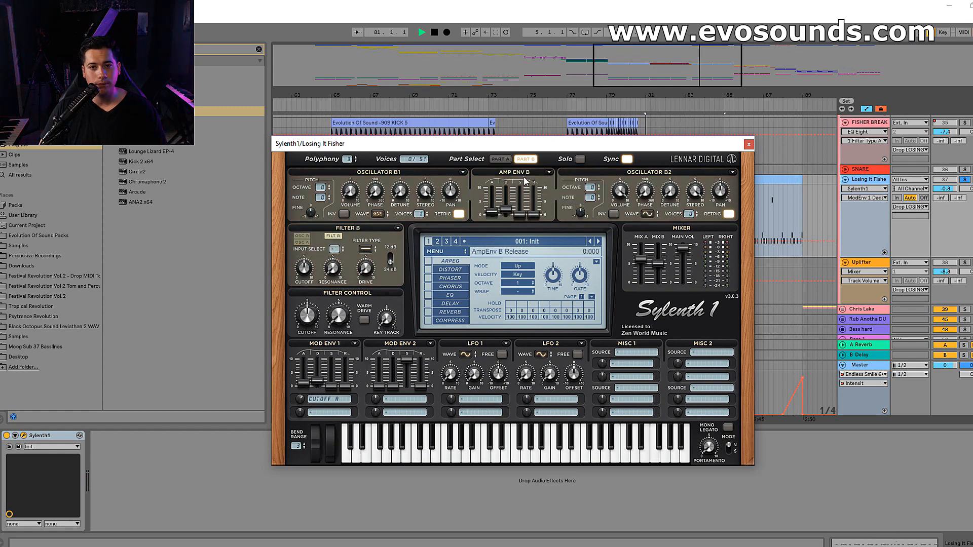
click(500, 158)
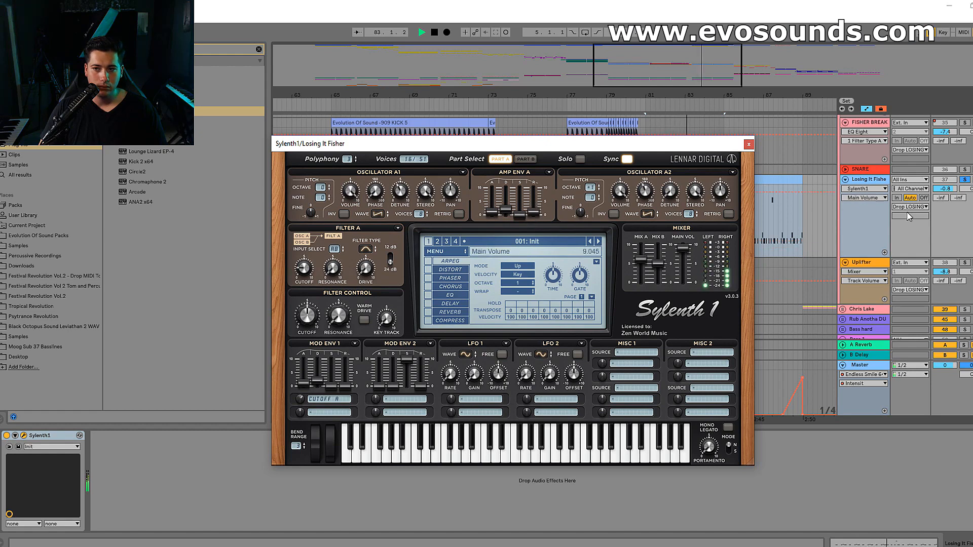
drag(497, 199, 497, 214)
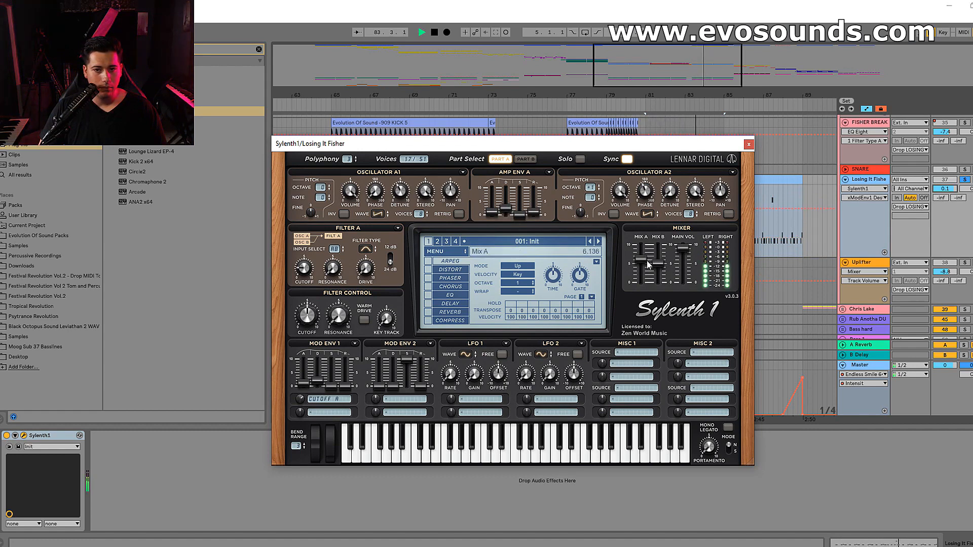
click(449, 269)
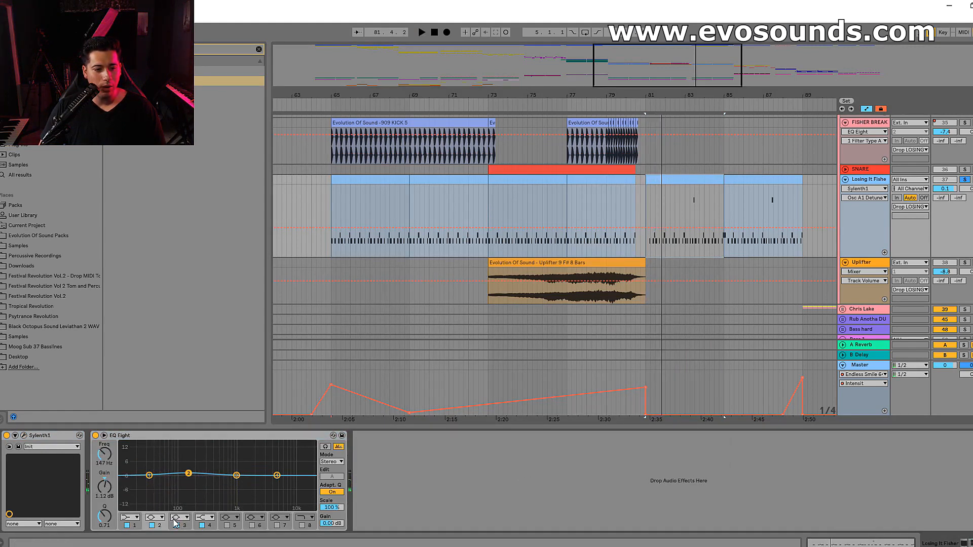
- Turn one EQ Eight band into a low-cut filter
click(154, 517)
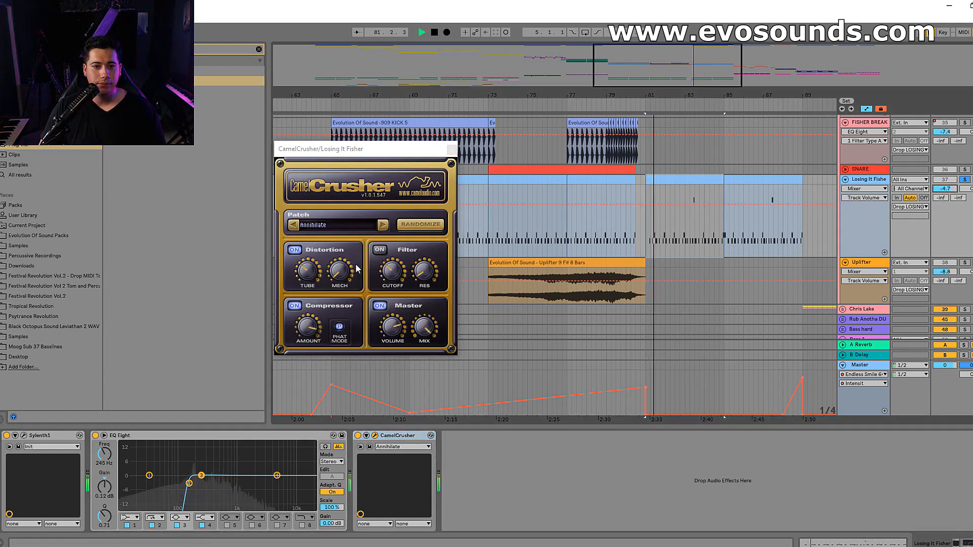
- Step CamelCrusher to the British Clean preset and close its window
click(383, 224)
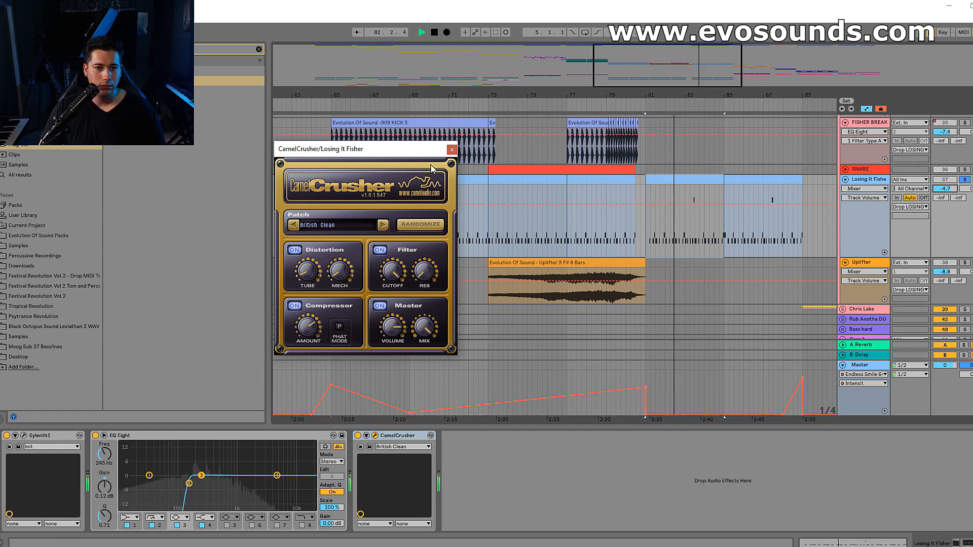
click(451, 150)
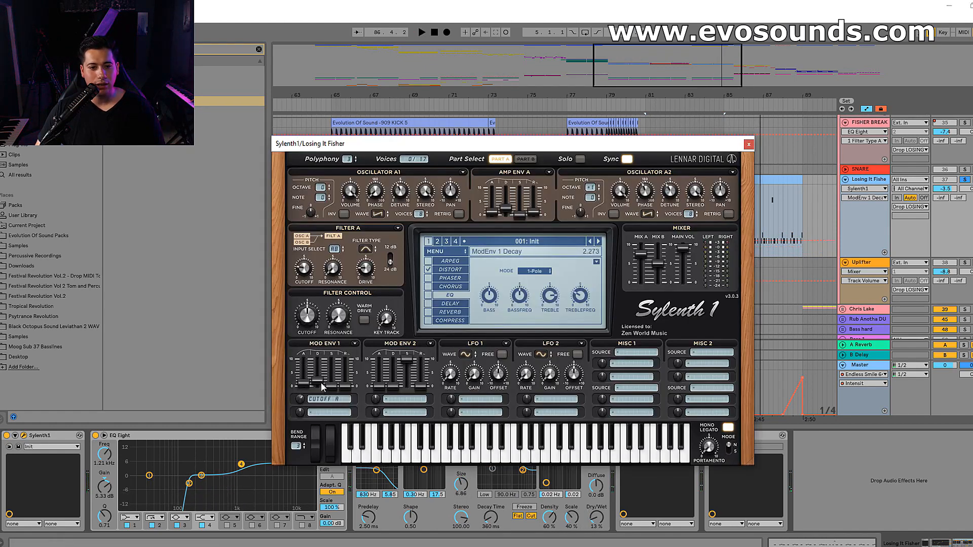
- Lengthen Mod Envelope 1's decay and confirm Filter A is still bandpass
click(421, 32)
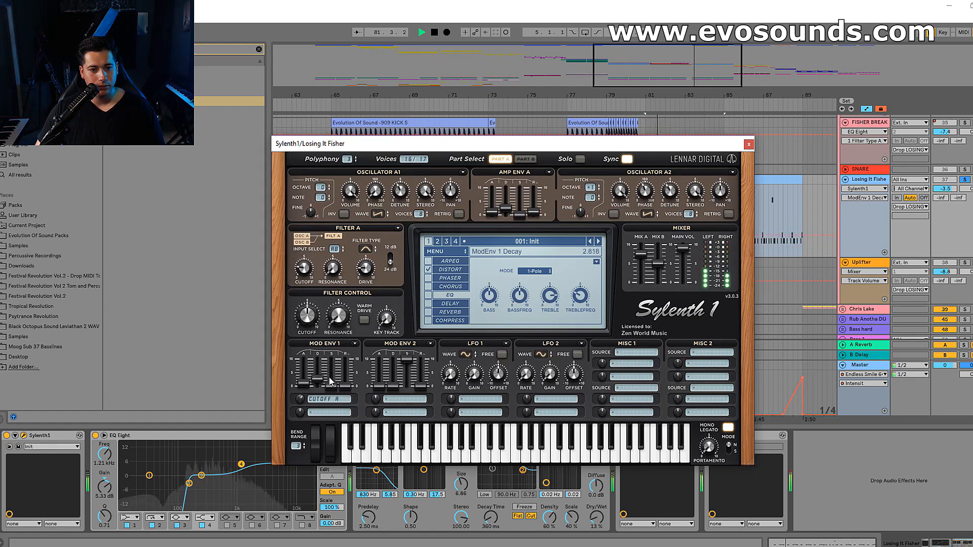
drag(321, 366, 321, 385)
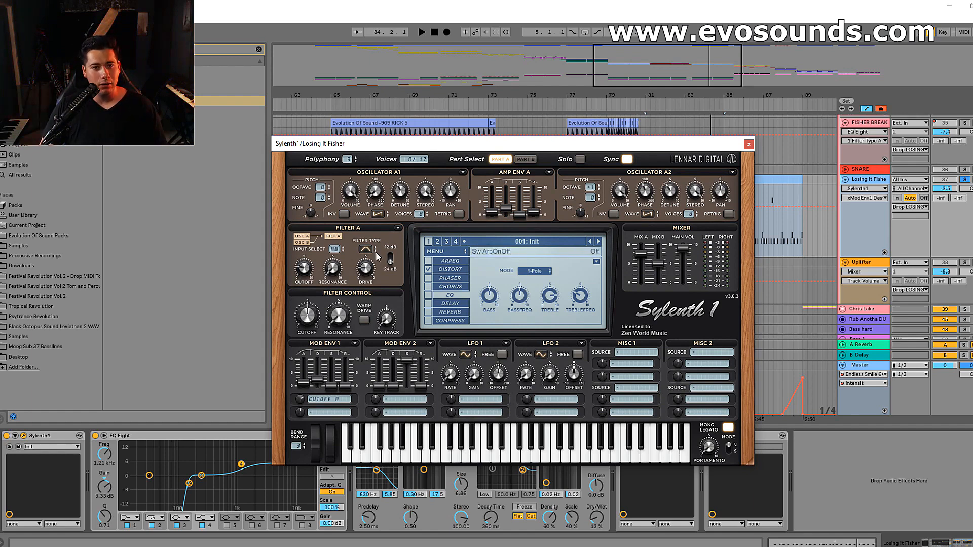
click(337, 247)
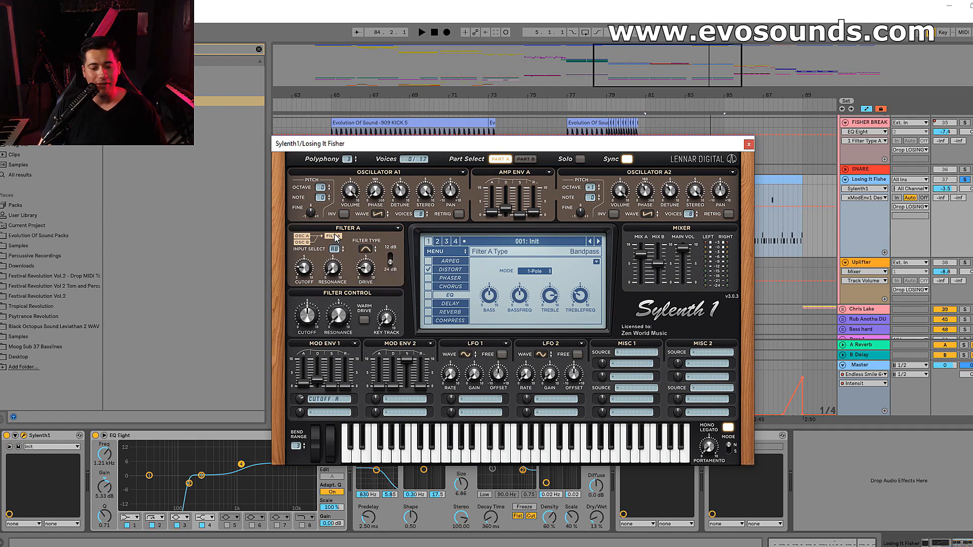
click(304, 399)
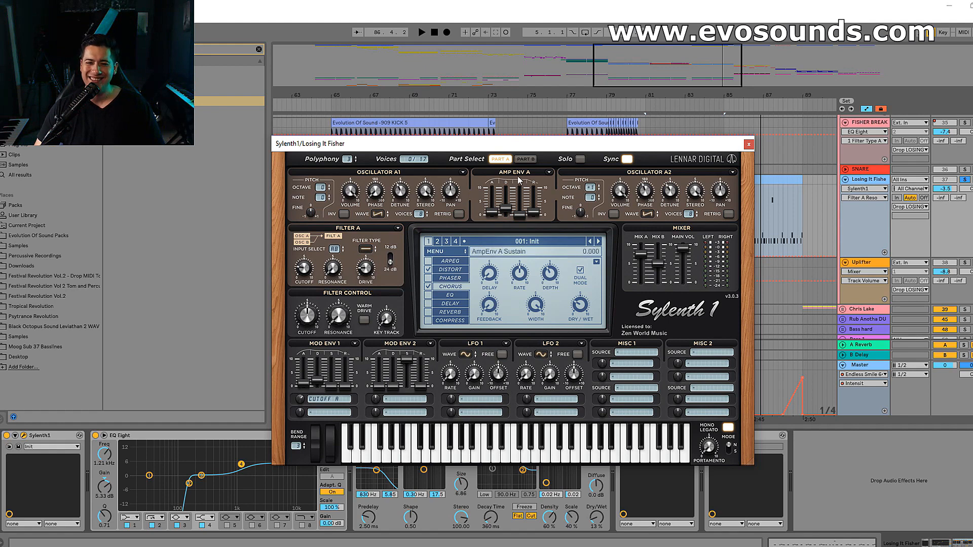
- Switch to Part B to check its noise oscillator
click(525, 159)
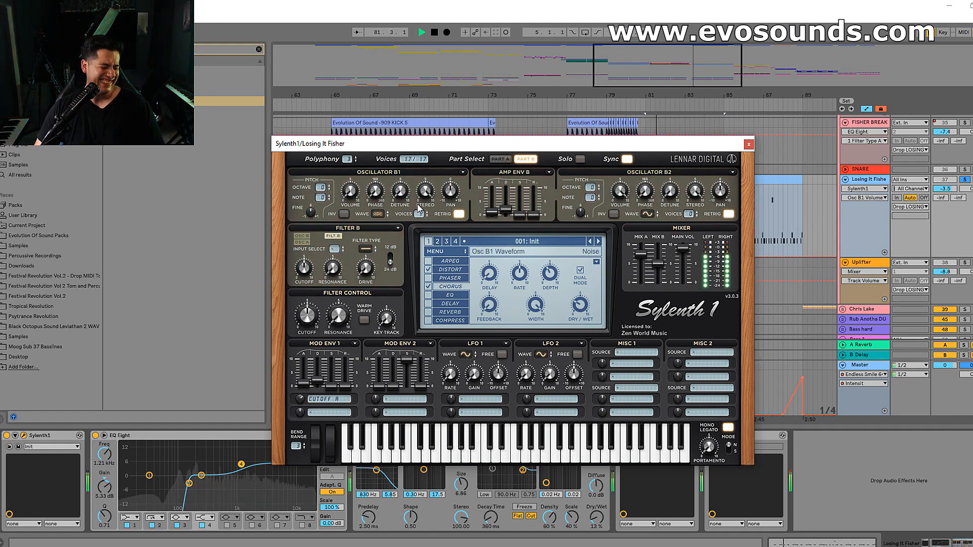